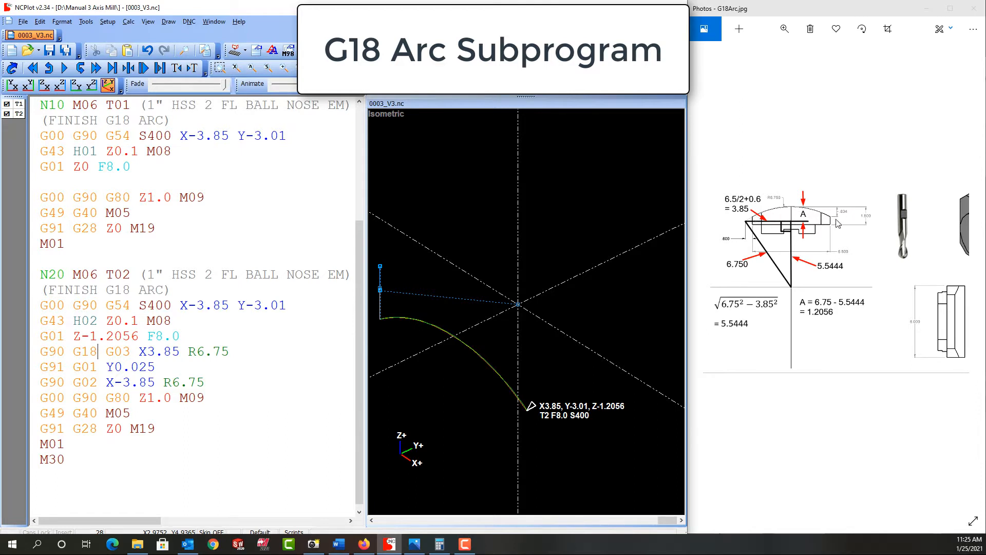
pyautogui.moveTo(380, 321)
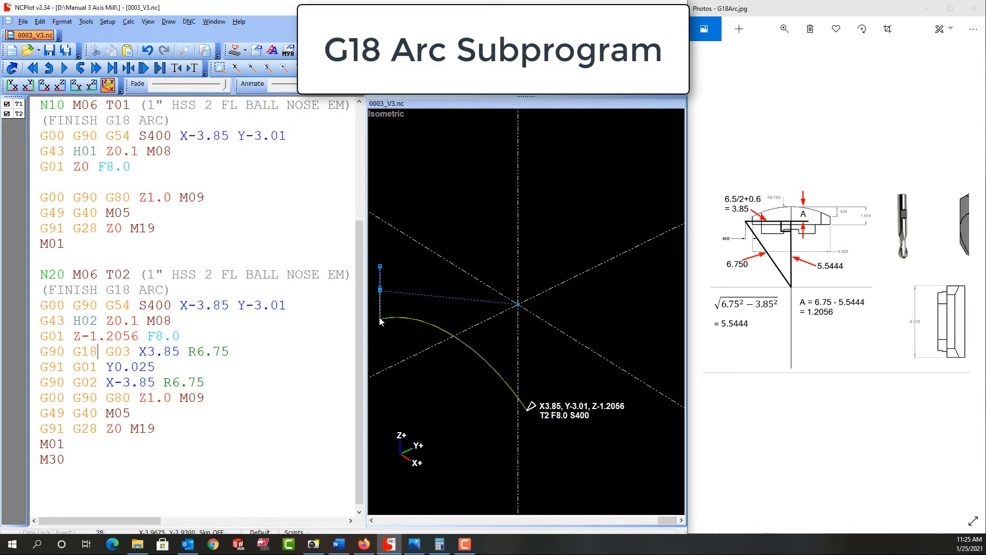
pyautogui.moveTo(537, 415)
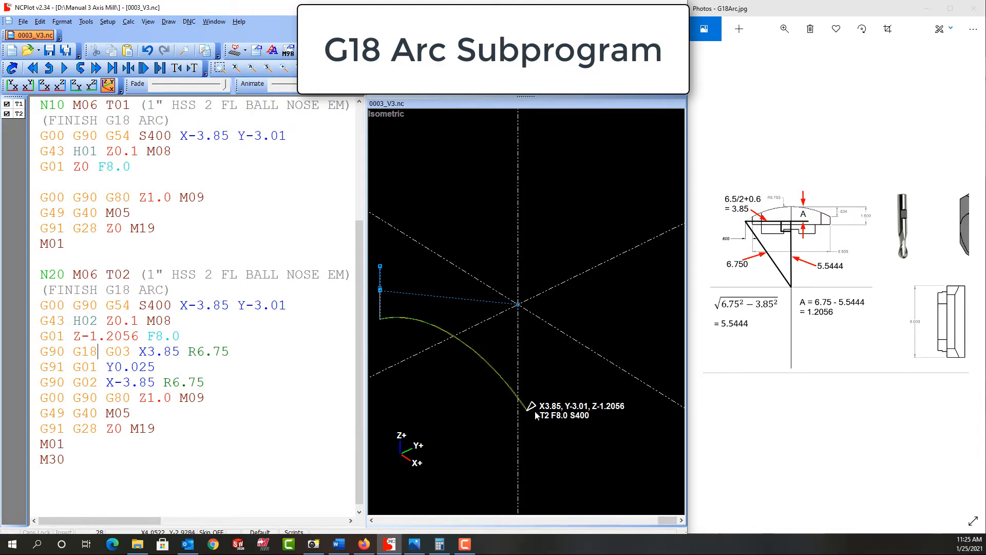
pyautogui.moveTo(380, 317)
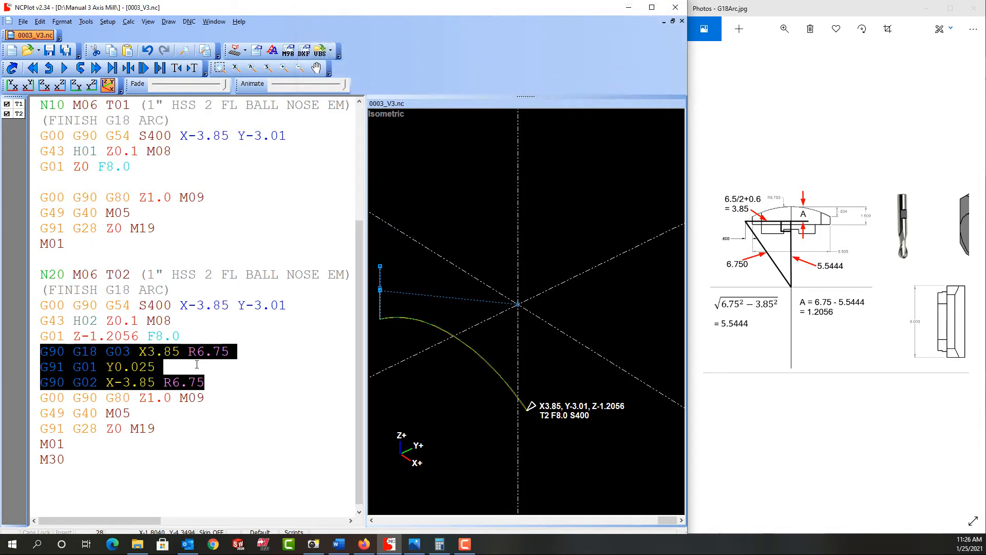
# Step: Cut the arc lines from the main program and replace them with an M98 P2000 call
pyautogui.press('Delete')
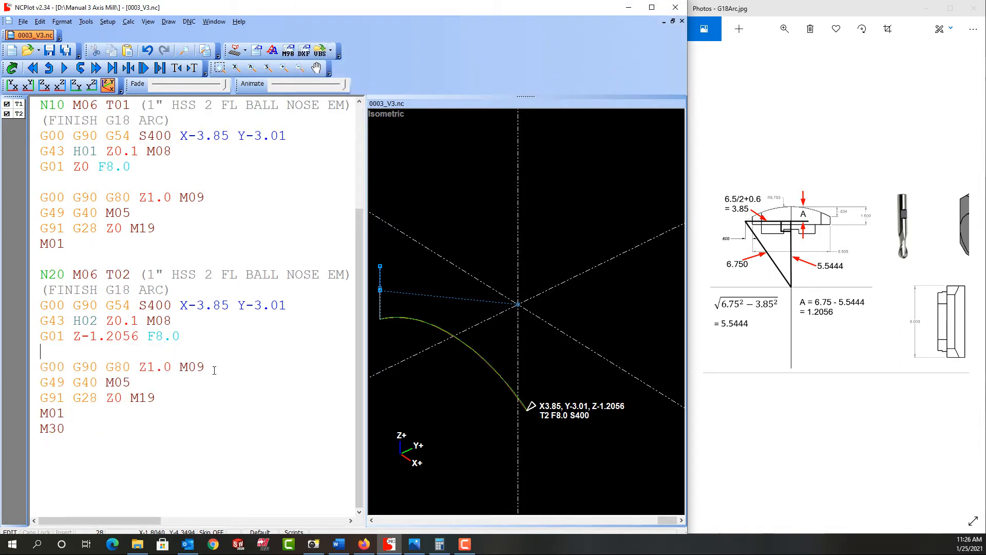
pyautogui.write('M')
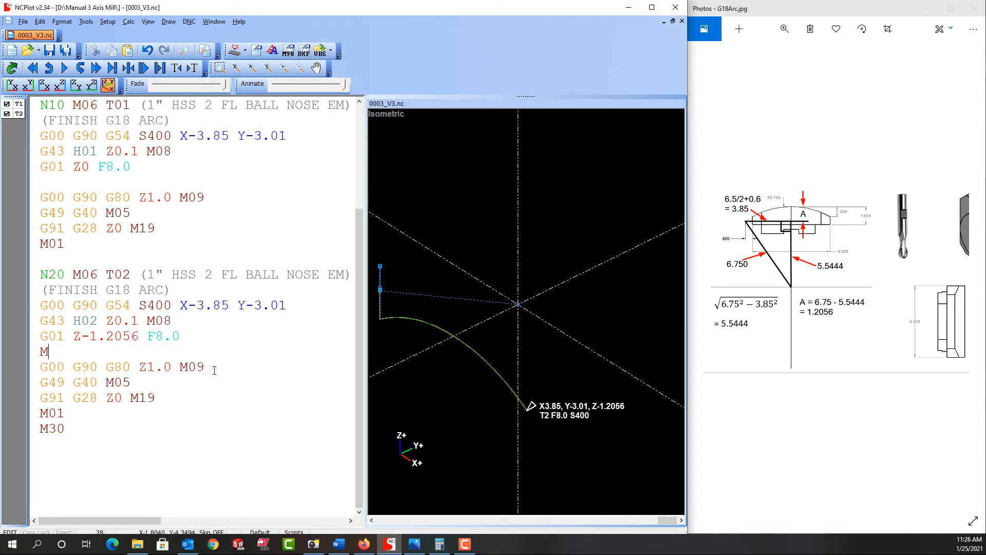
pyautogui.write('98')
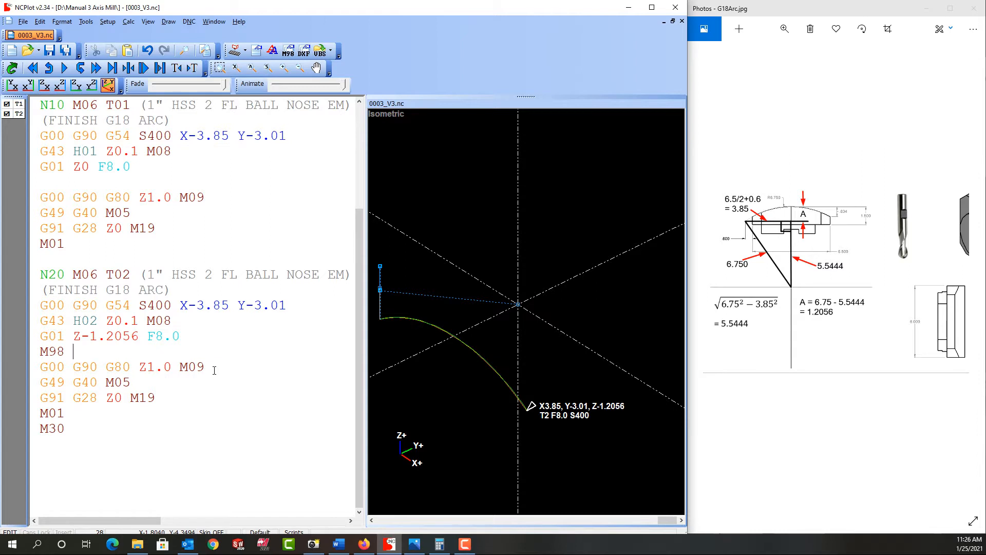
pyautogui.write('P2')
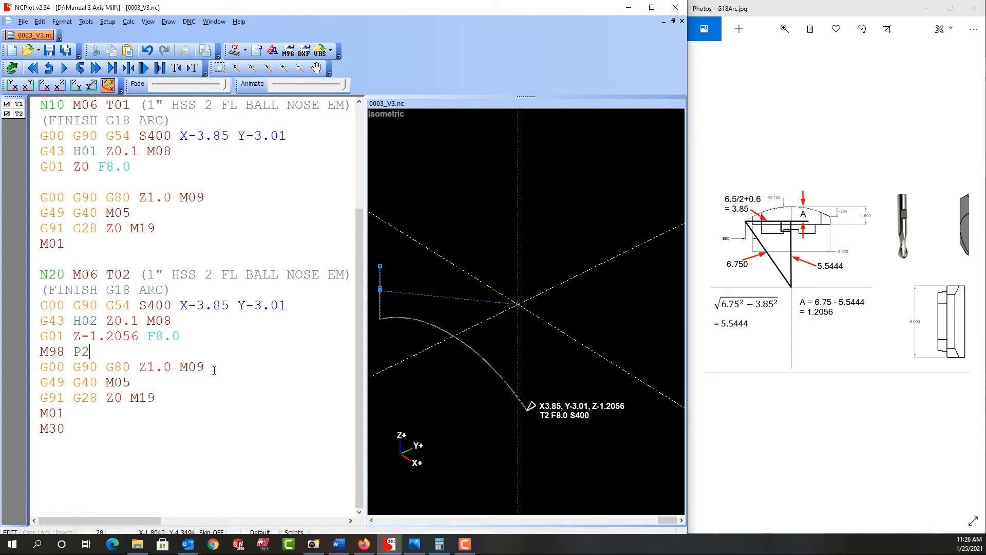
pyautogui.write('000')
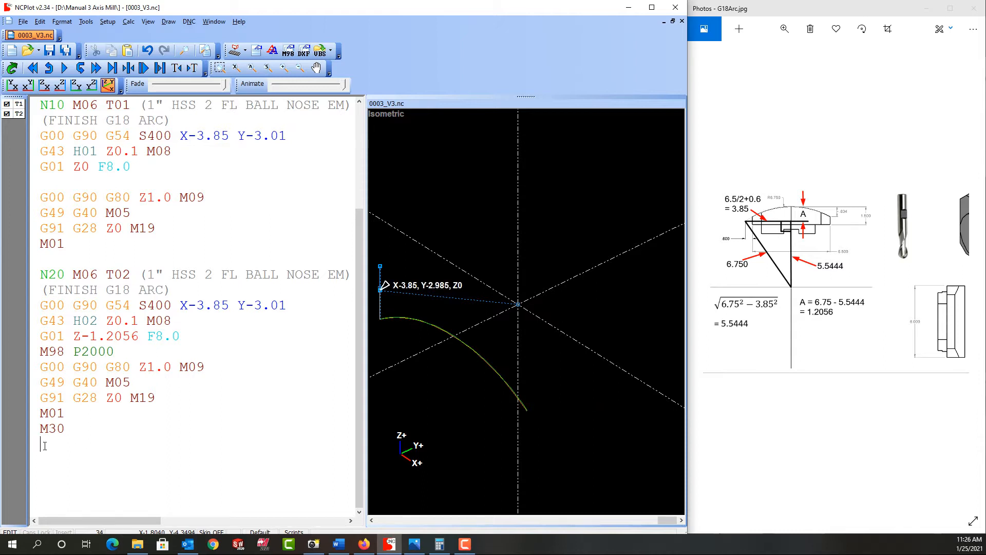
# Step: Start subprogram O2000 with the comment (CUT G18 ARC) below M30
pyautogui.write('O2000')
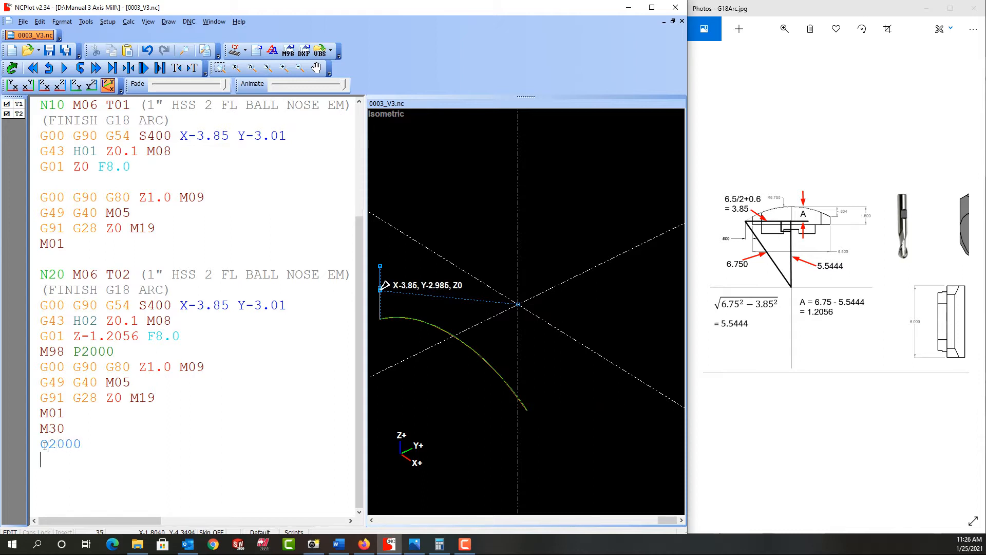
pyautogui.write('(')
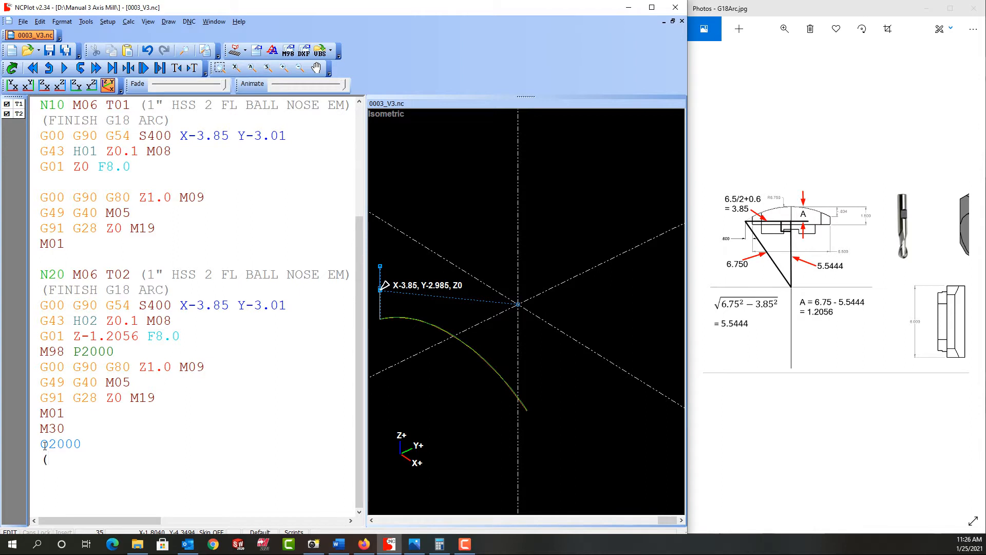
pyautogui.write('C')
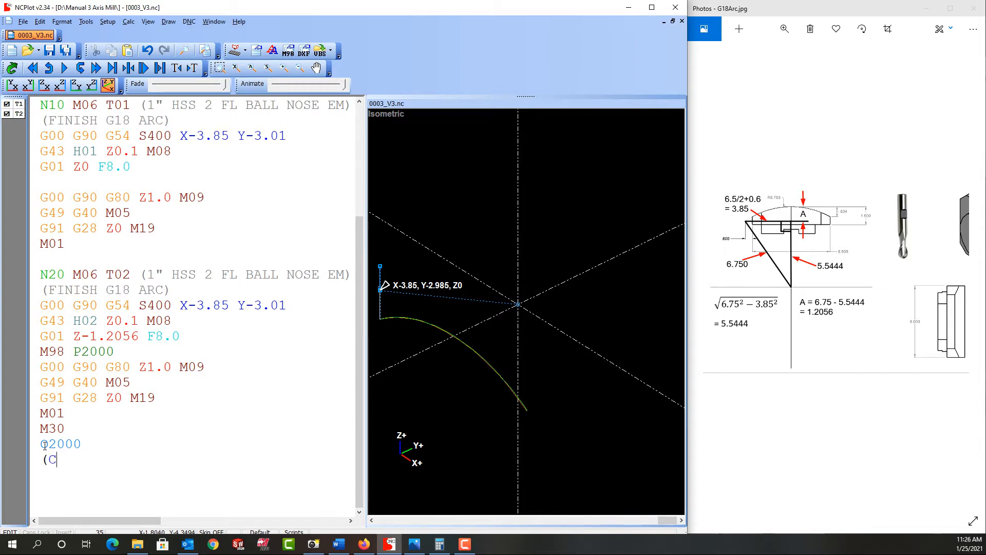
pyautogui.write('UT G18 ARC)')
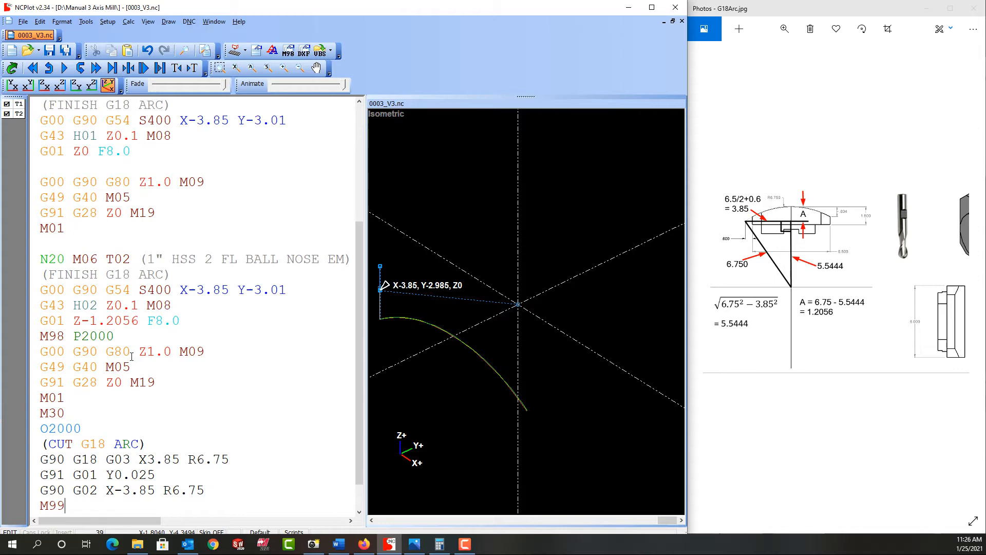
pyautogui.scroll(-3)
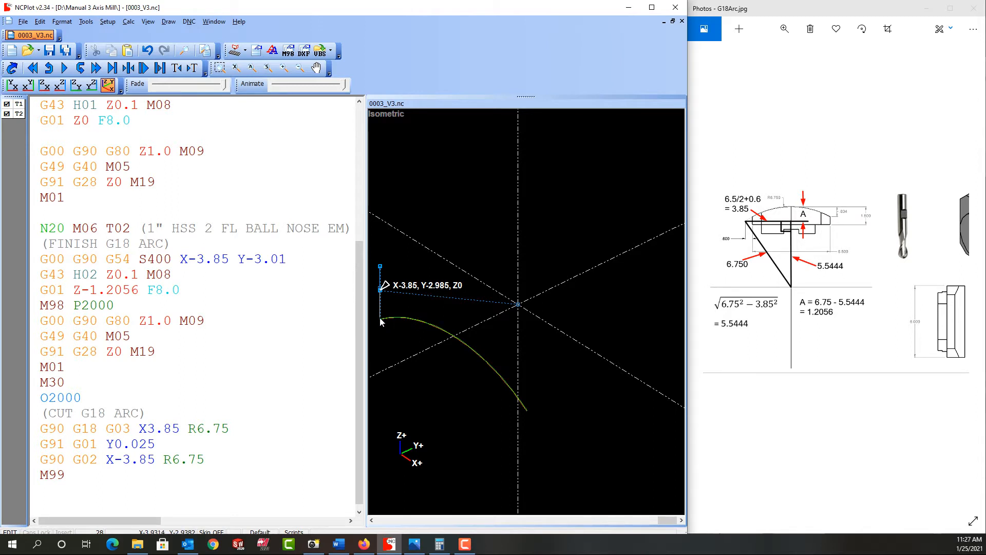
pyautogui.moveTo(385, 317)
pyautogui.write('G91 G01 Y0.025')
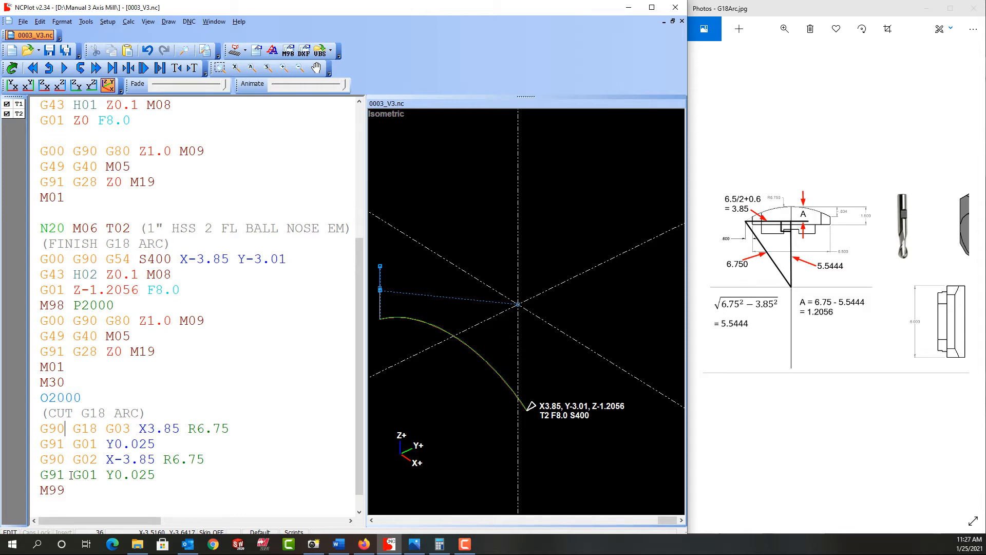
# Step: Scroll back up to add a second G91 G01 Y0.025 step-over before M99
pyautogui.scroll(3)
pyautogui.write(' L')
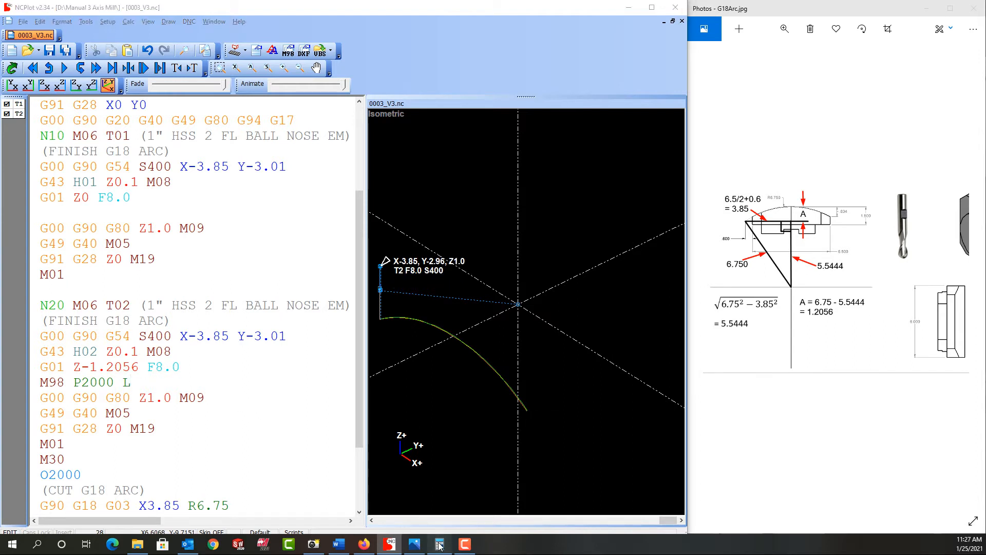
# Step: Calculate 6.02 ÷ 0.05 in Windows Calculator to get the repeat count
pyautogui.click(439, 544)
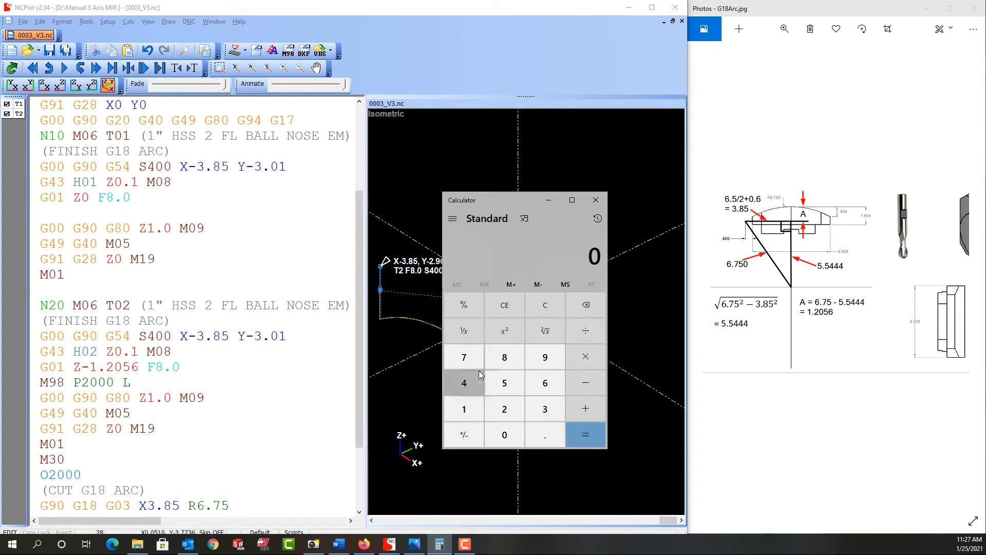
pyautogui.click(504, 384)
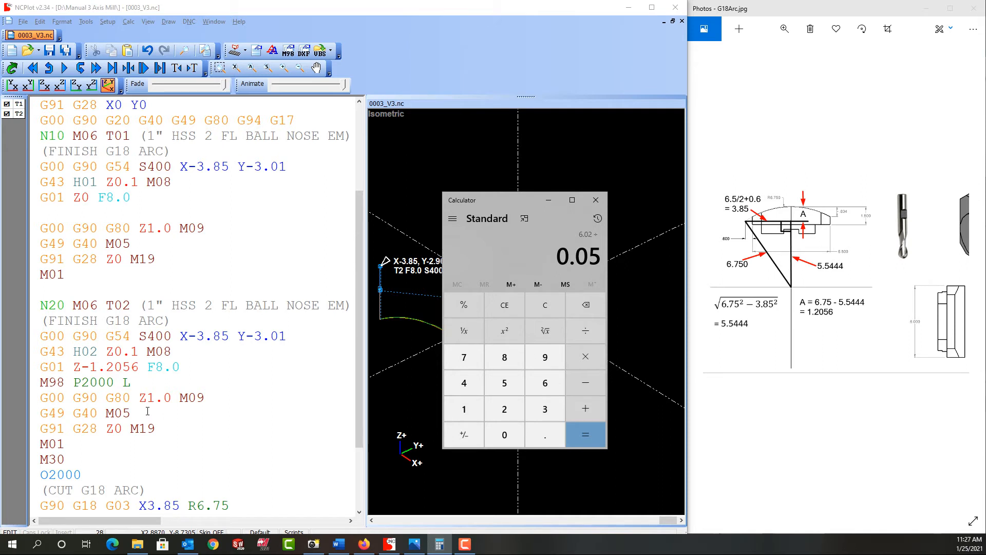
pyautogui.moveTo(182, 509)
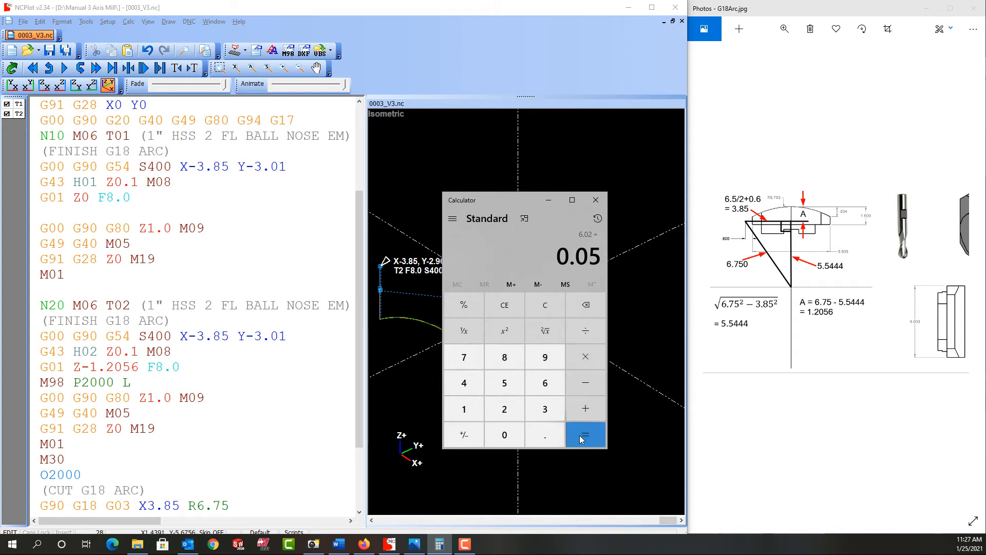
pyautogui.click(585, 434)
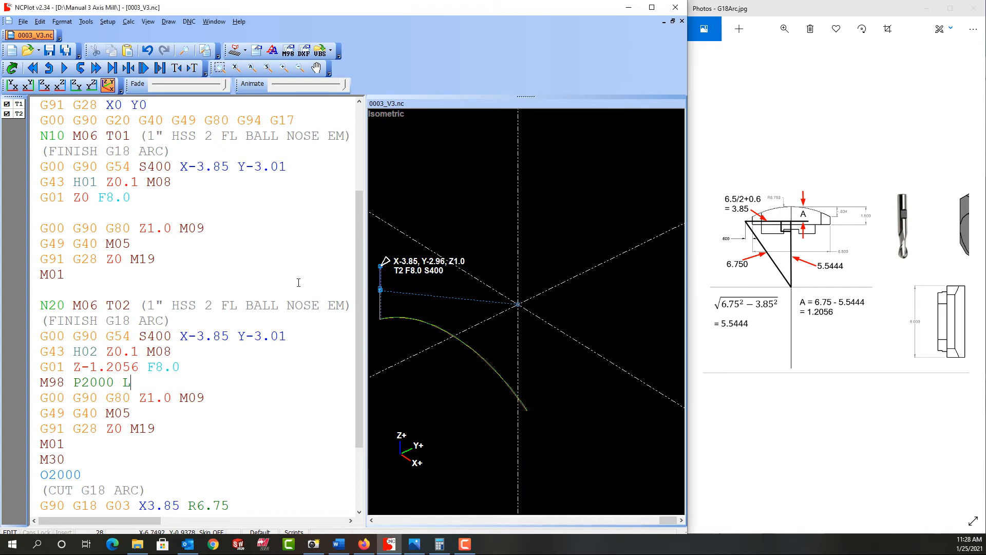
# Step: Complete the call as M98 P2000 L121 and single-step through the backplot
pyautogui.write('121')
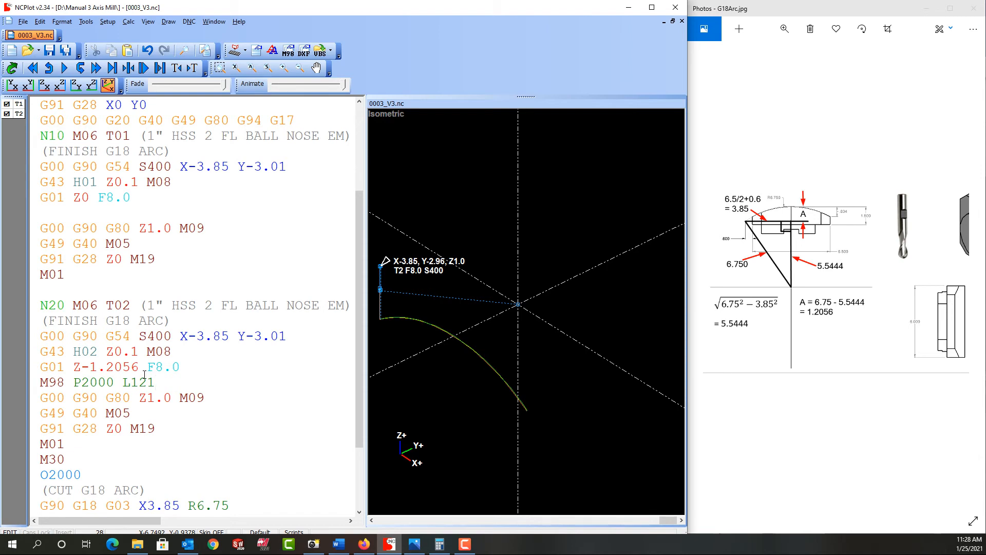
pyautogui.scroll(-3)
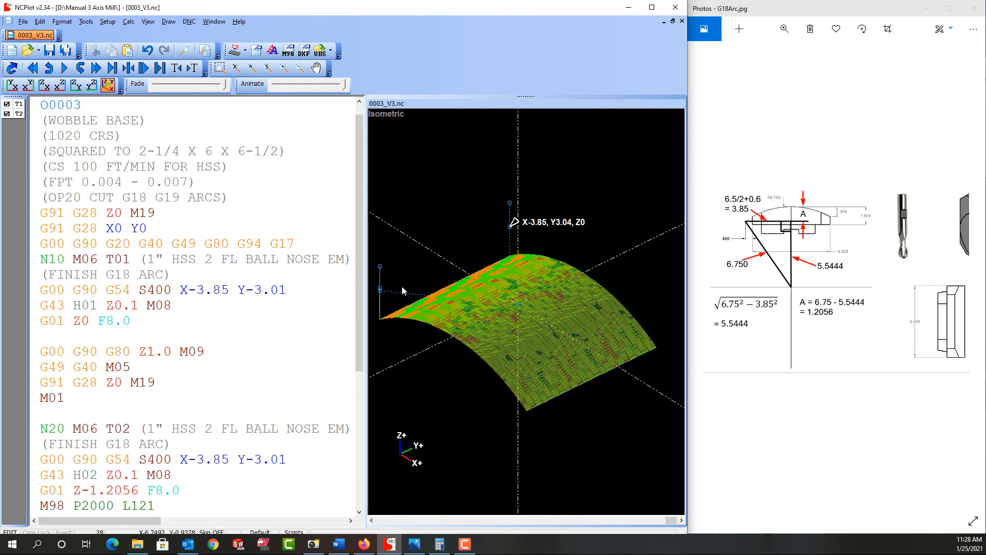
pyautogui.moveTo(564, 228)
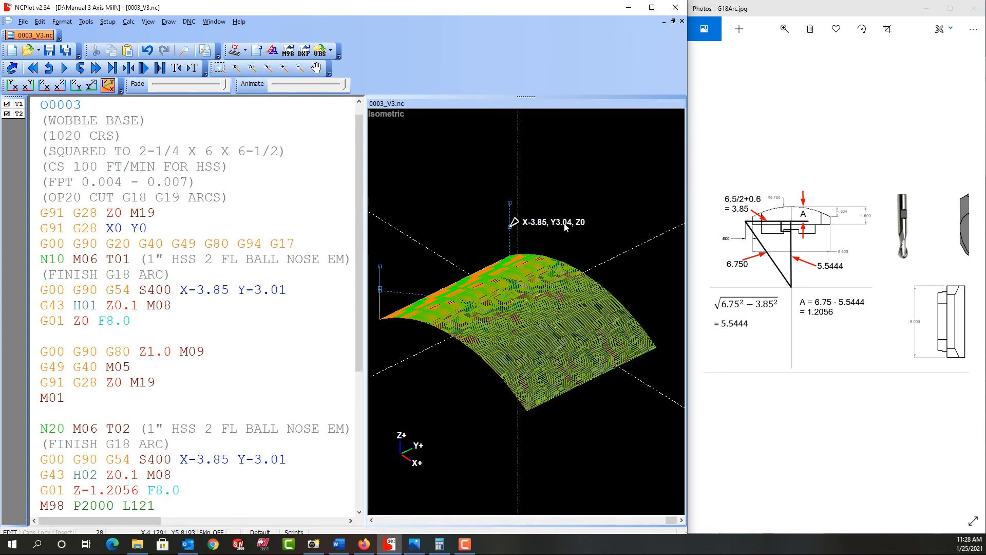
pyautogui.click(64, 68)
pyautogui.write('25')
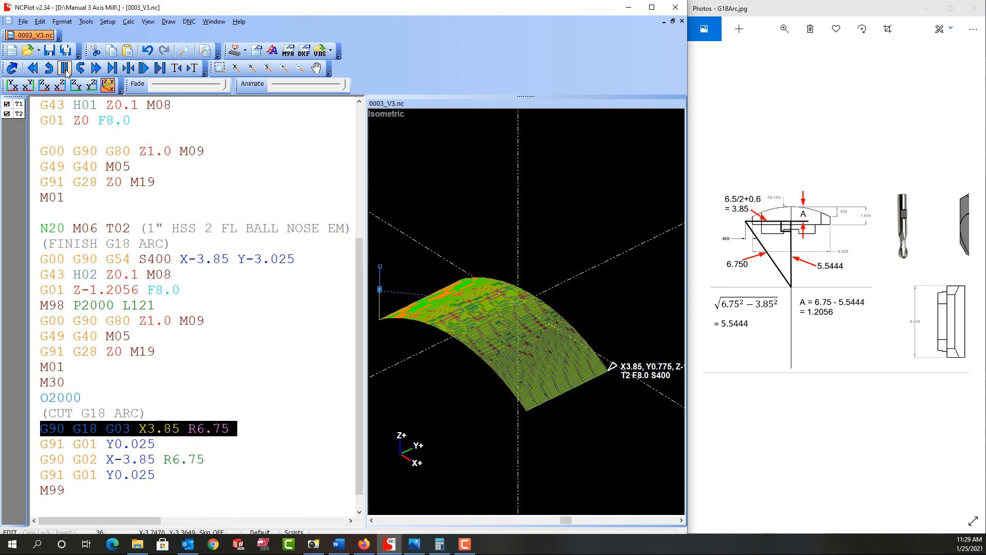
pyautogui.click(64, 68)
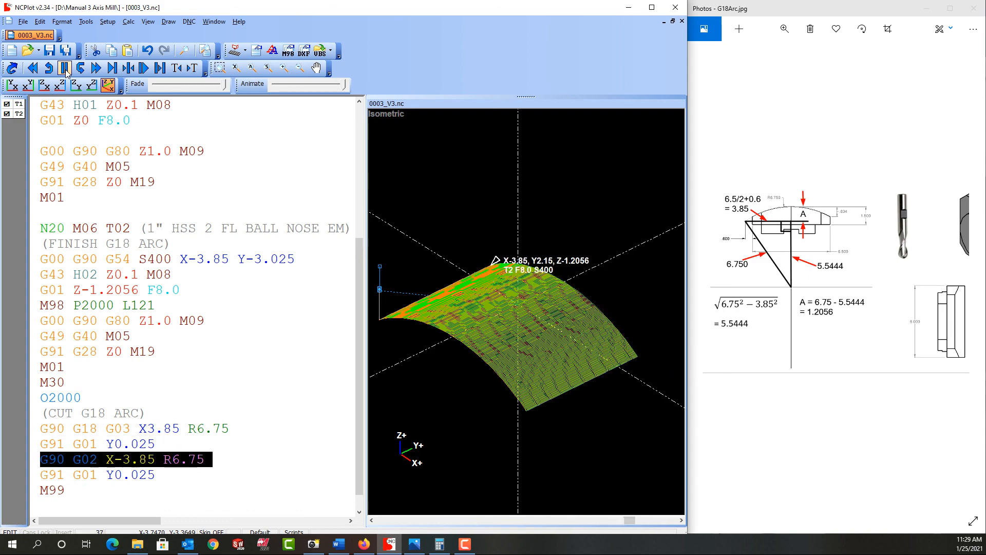